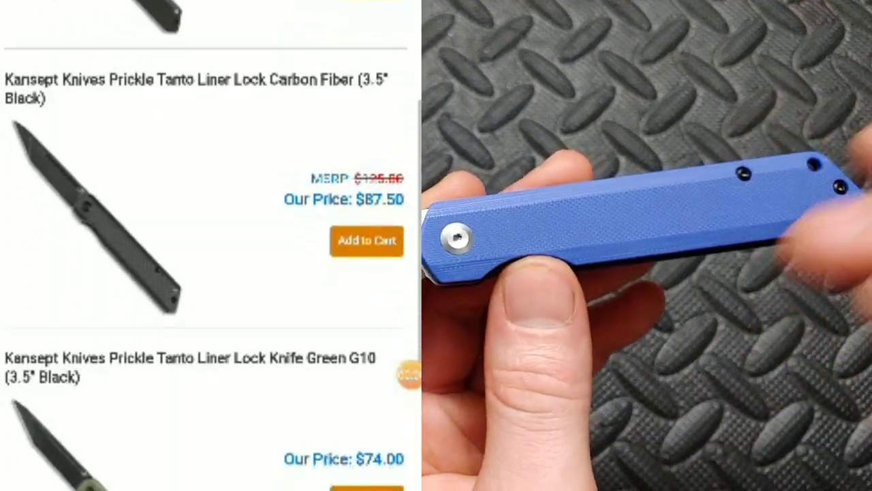
pyautogui.scroll(-3)
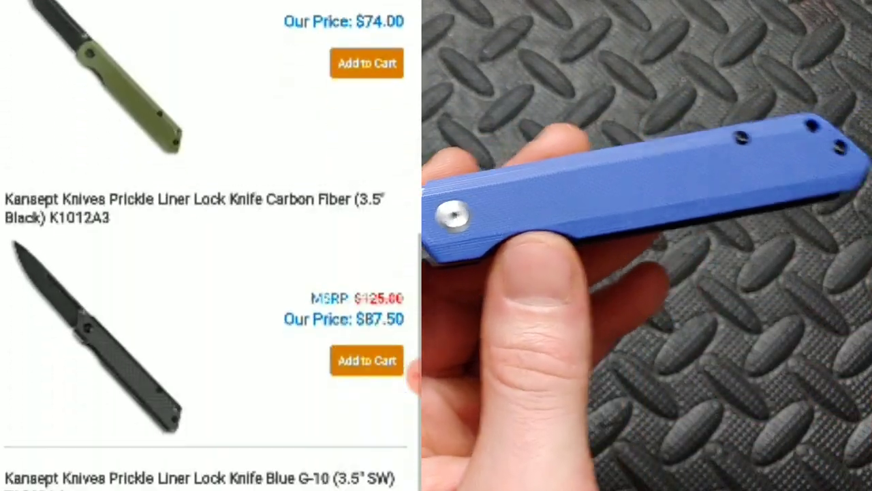